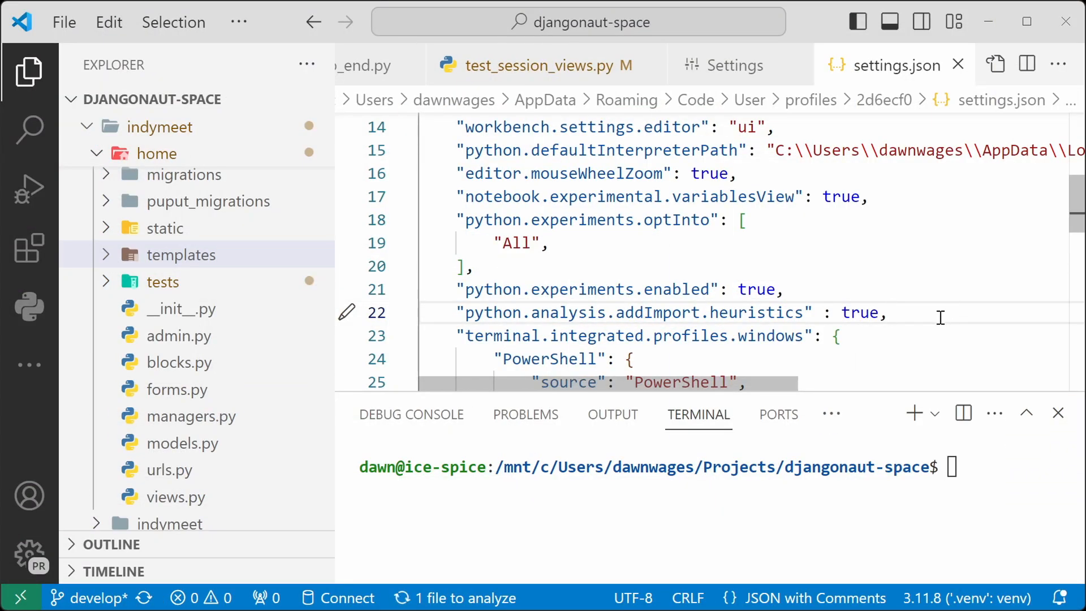
- Select the "python.analysis.addImport.heuristics": true line in settings.json
triple_click(665, 312)
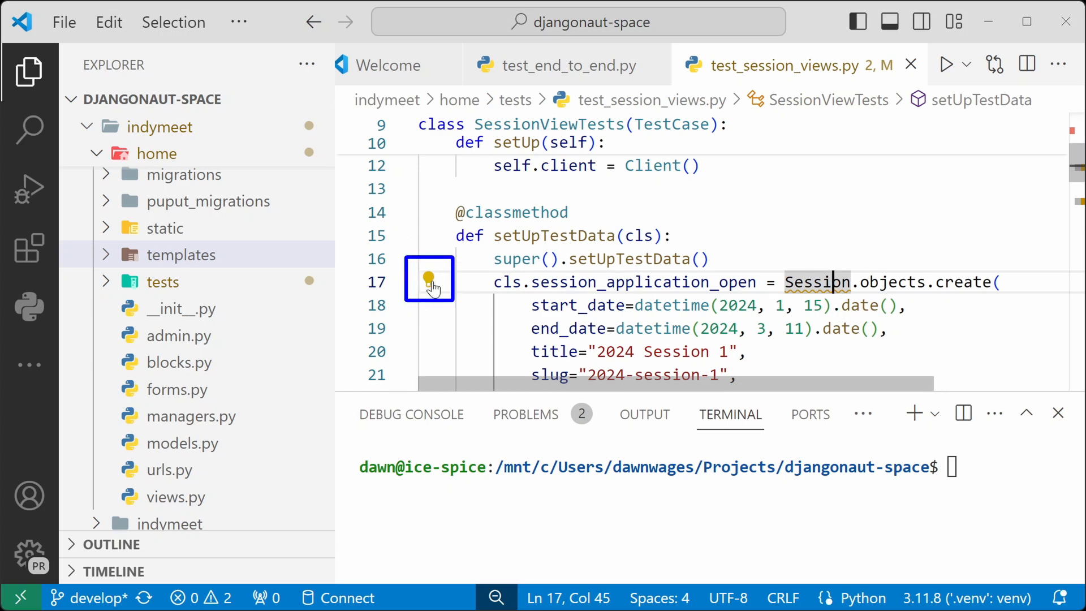
- Resolve the undefined Session with the 'from indymeet.home.models import Session' quick fix
left_click(429, 279)
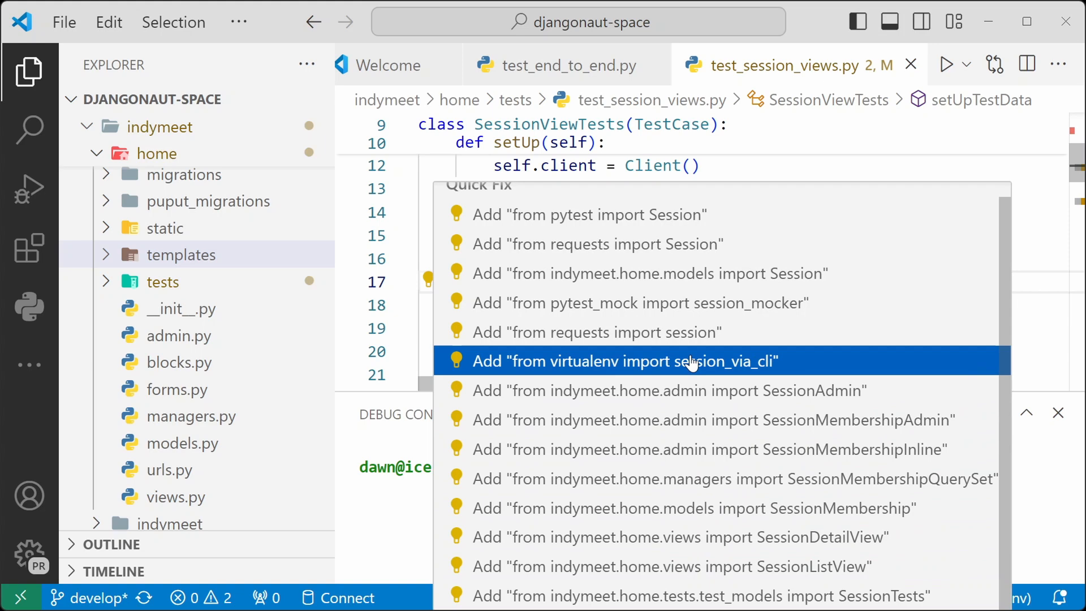
key("Escape")
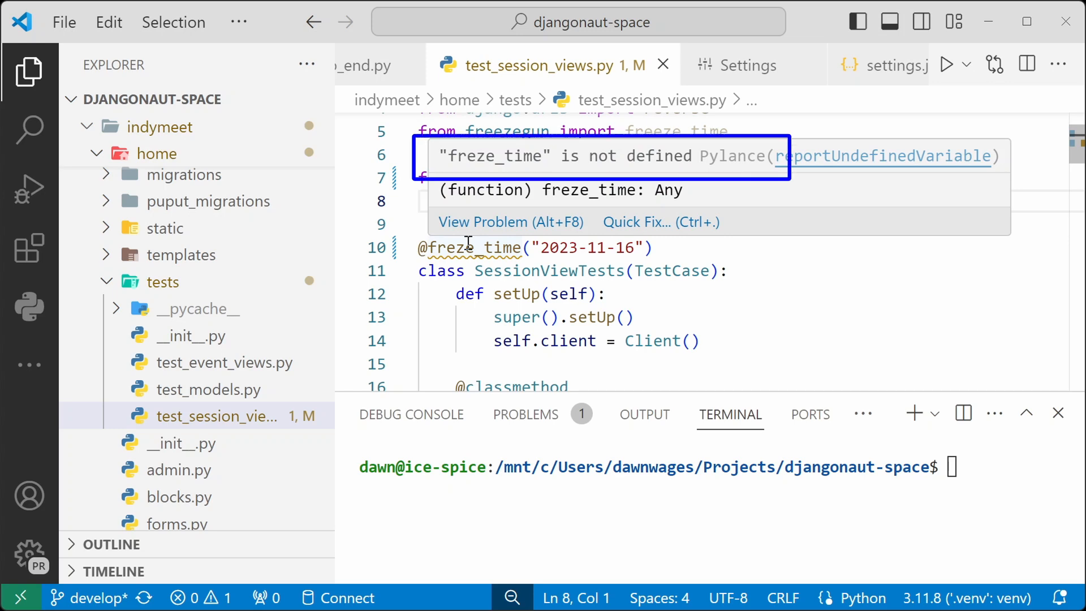
- Apply the quick fix renaming the freze_time decorator to freeze_time
left_click(430, 220)
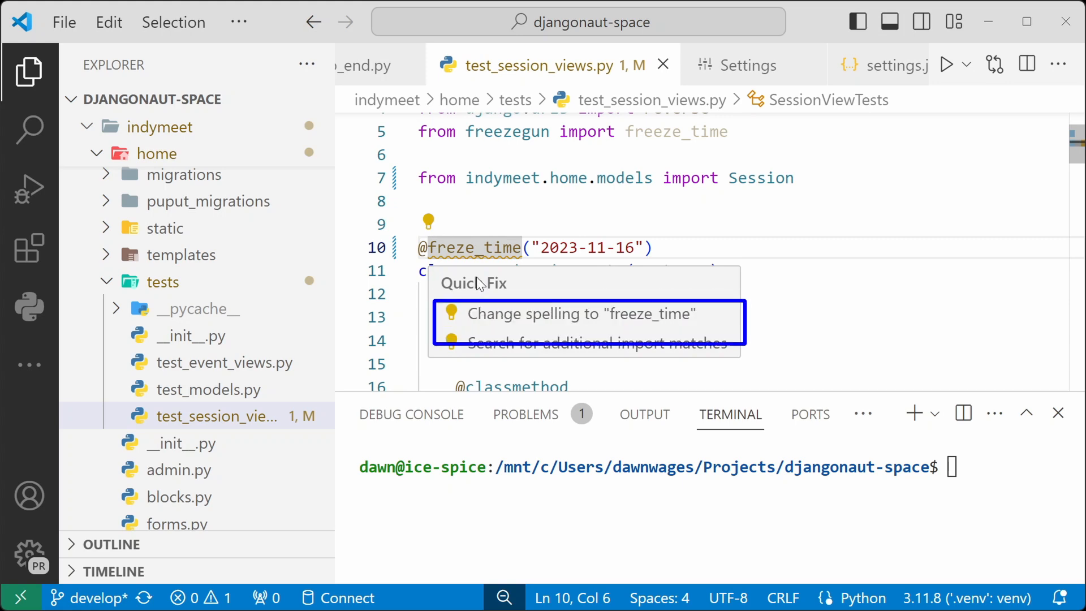
mouse_move(587, 343)
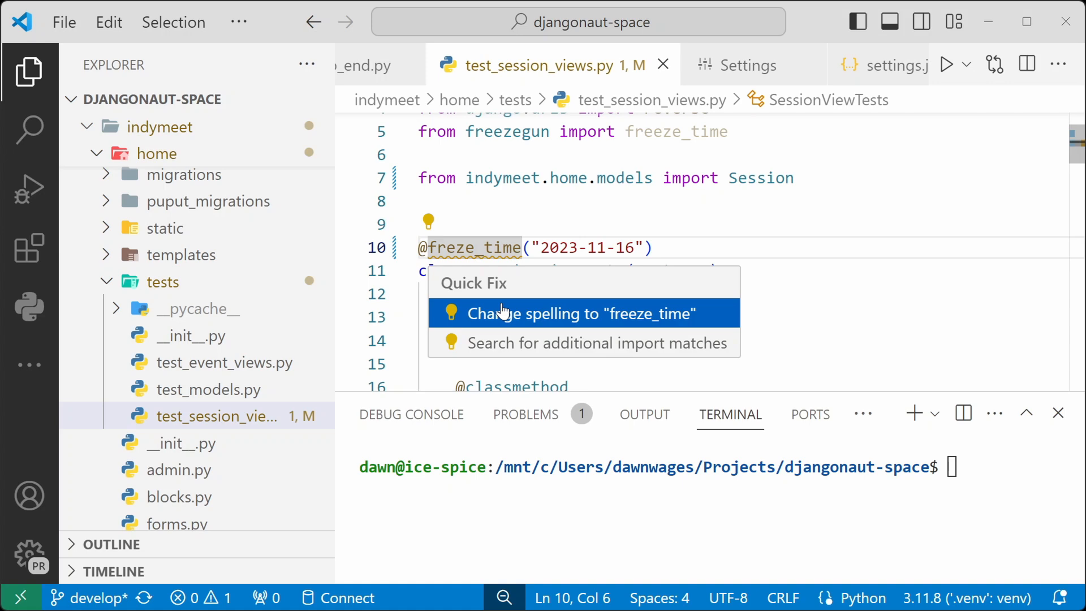
left_click(586, 313)
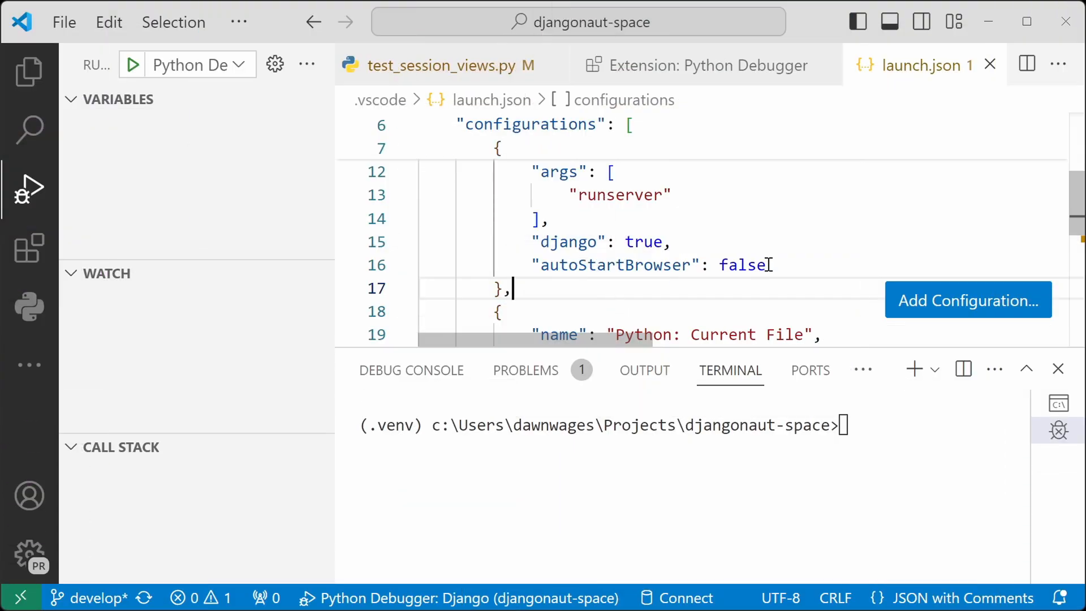
- Search the Extensions view for 'debugger' to find the Python Debugger extension
double_click(742, 265)
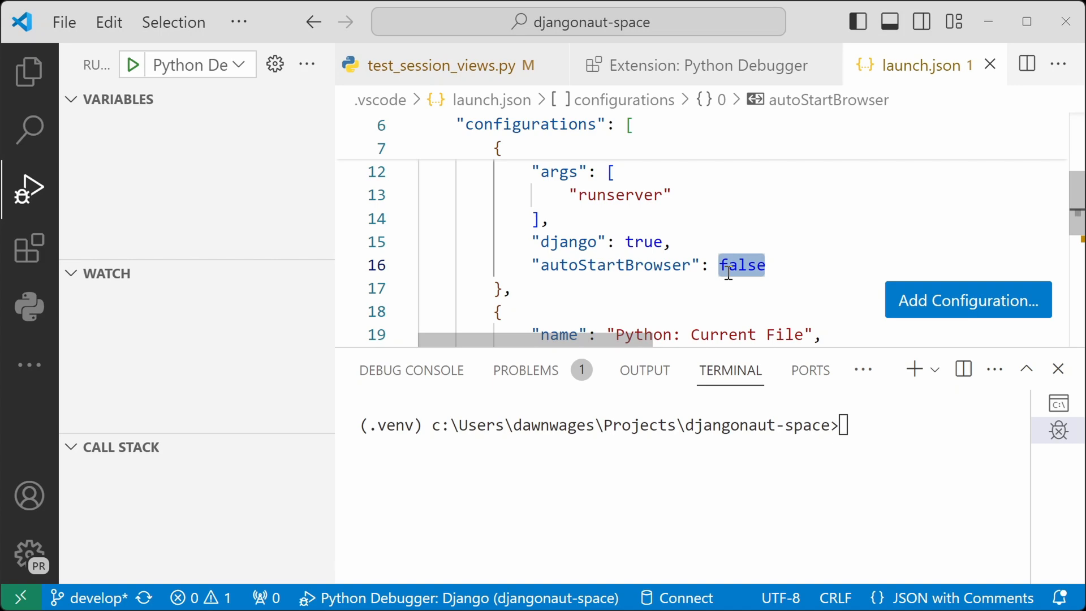
left_click(28, 71)
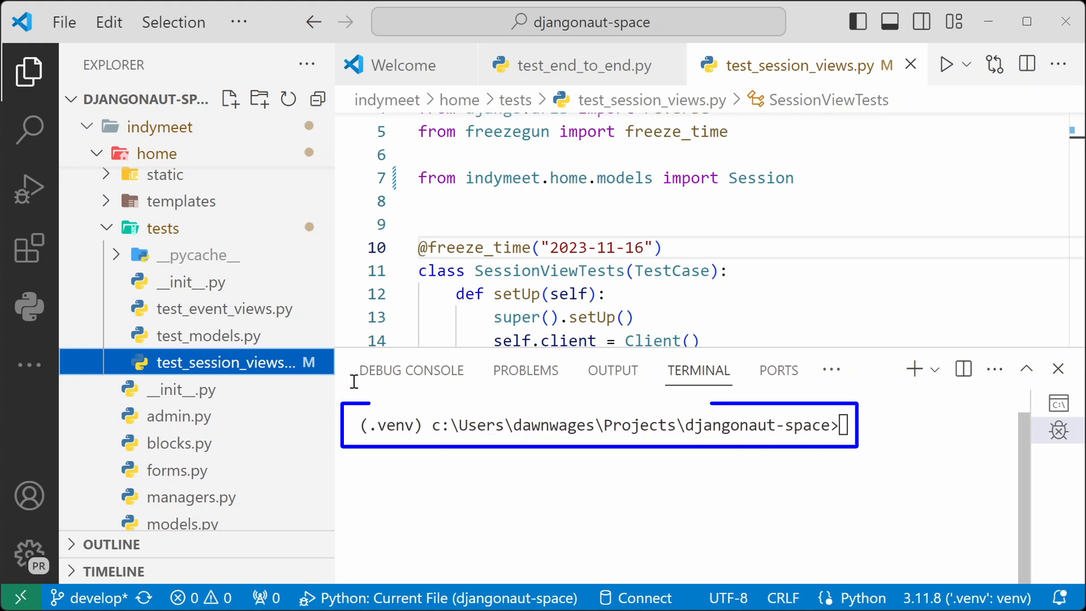
left_click(29, 248)
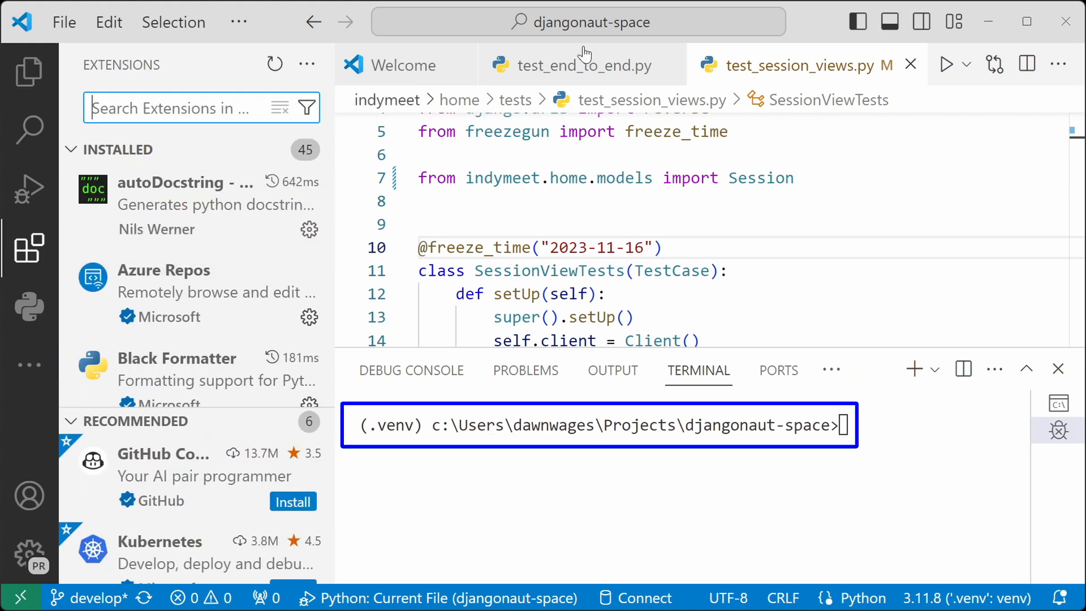
type("debugge")
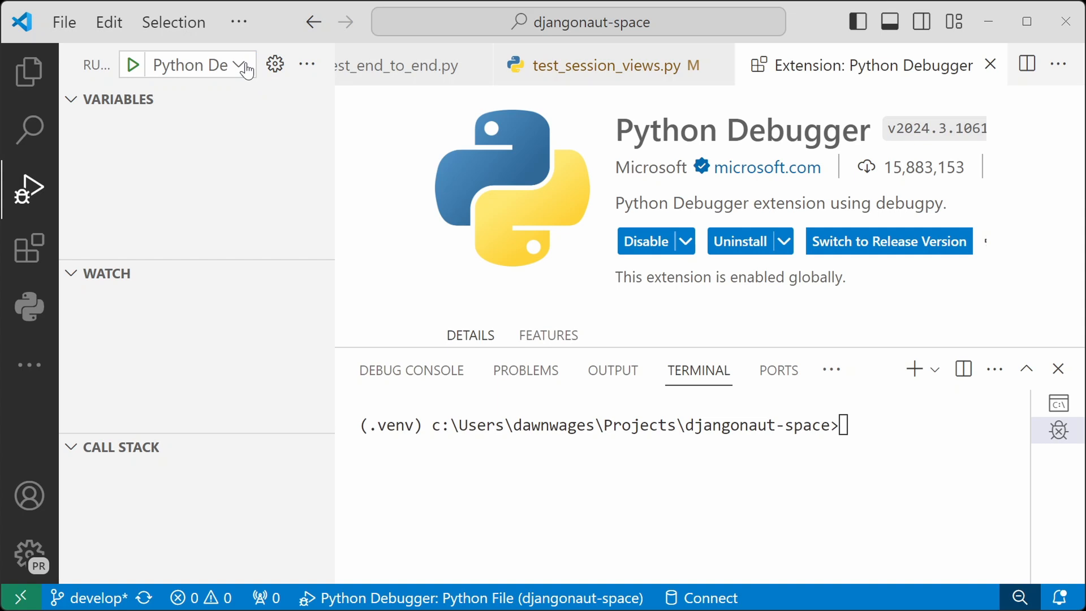
- Add a Python Debugger: Django configuration from the Run and Debug dropdown
left_click(198, 65)
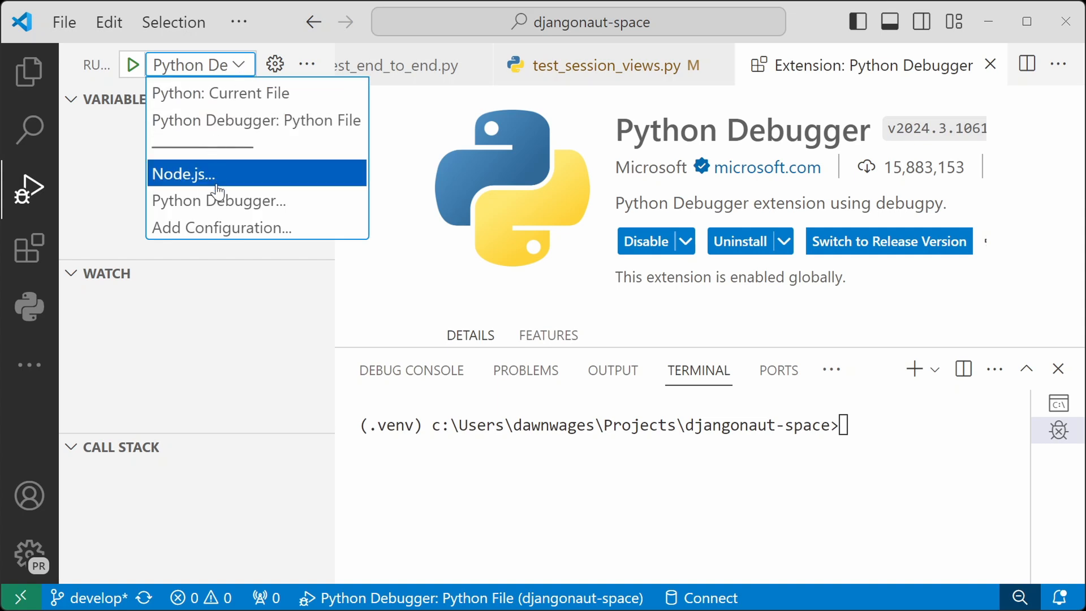
mouse_move(219, 200)
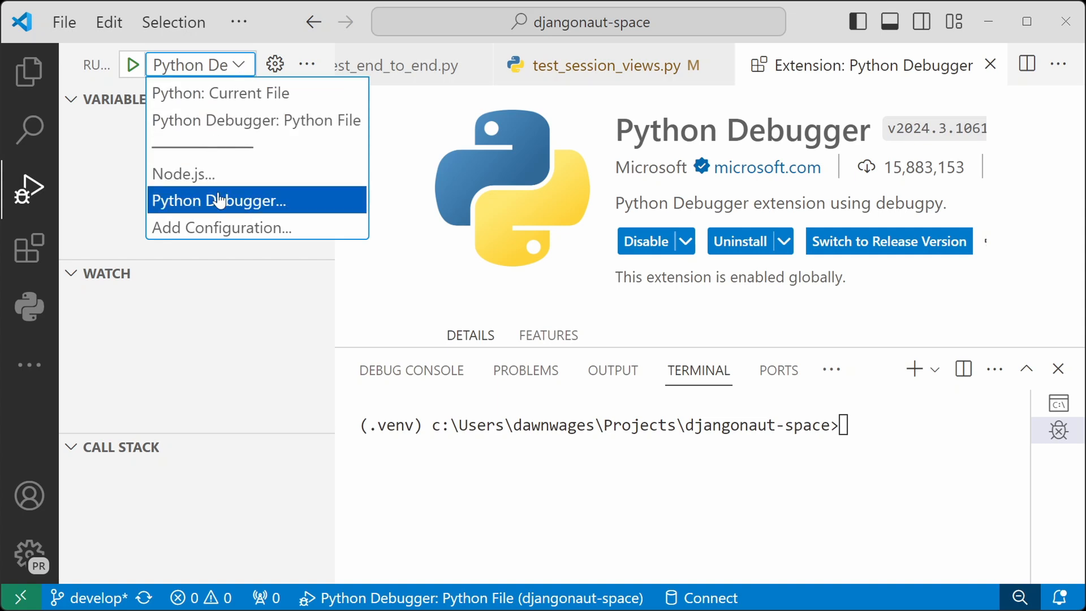
left_click(219, 200)
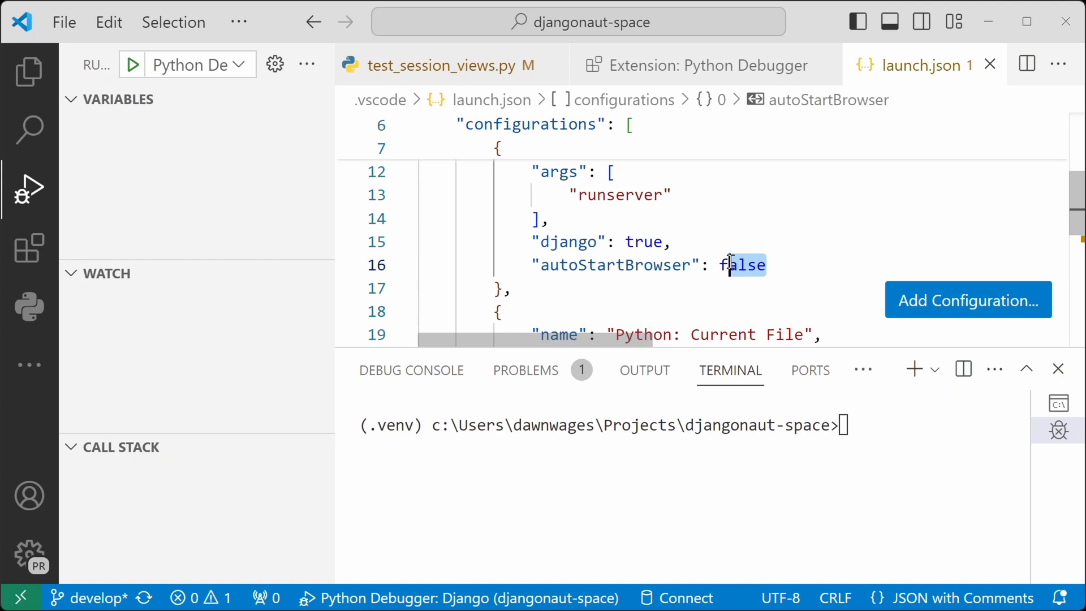
- Change autoStartBrowser from false to true and launch the Django debug configuration
type("tru")
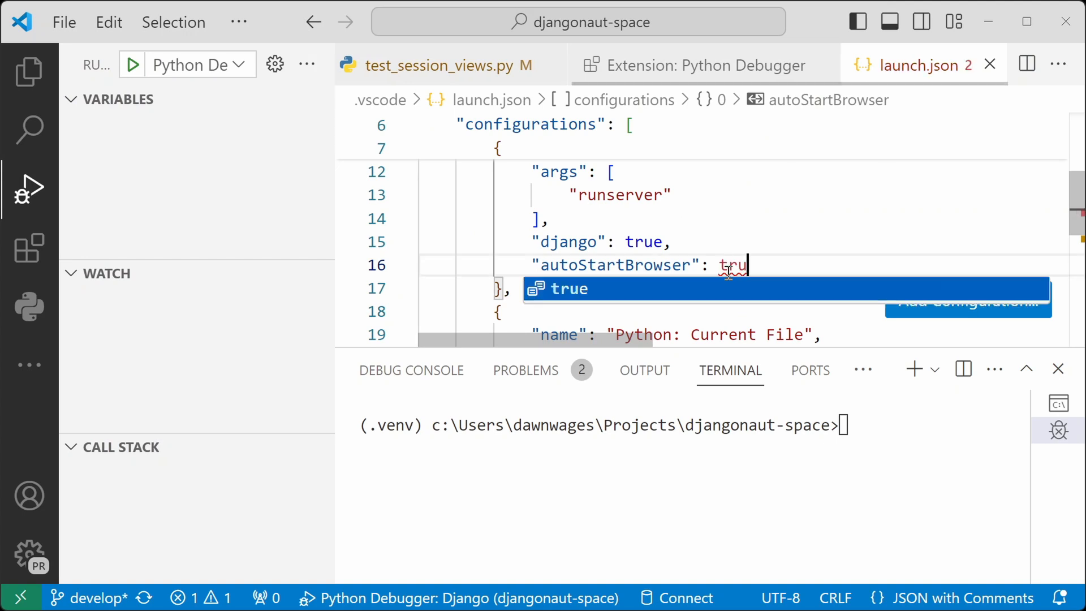
type("e")
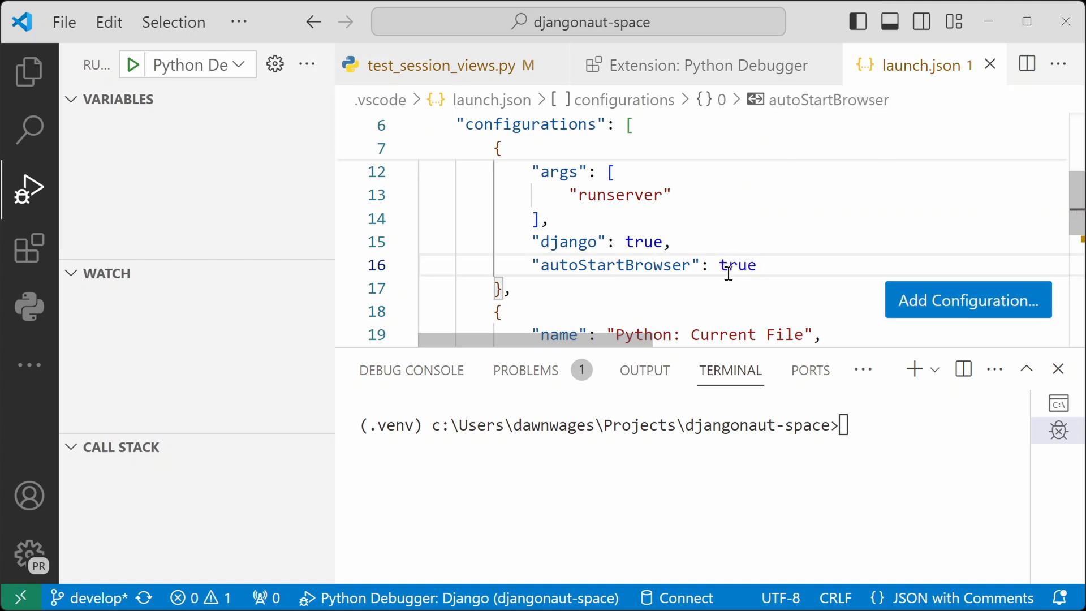
left_click(200, 64)
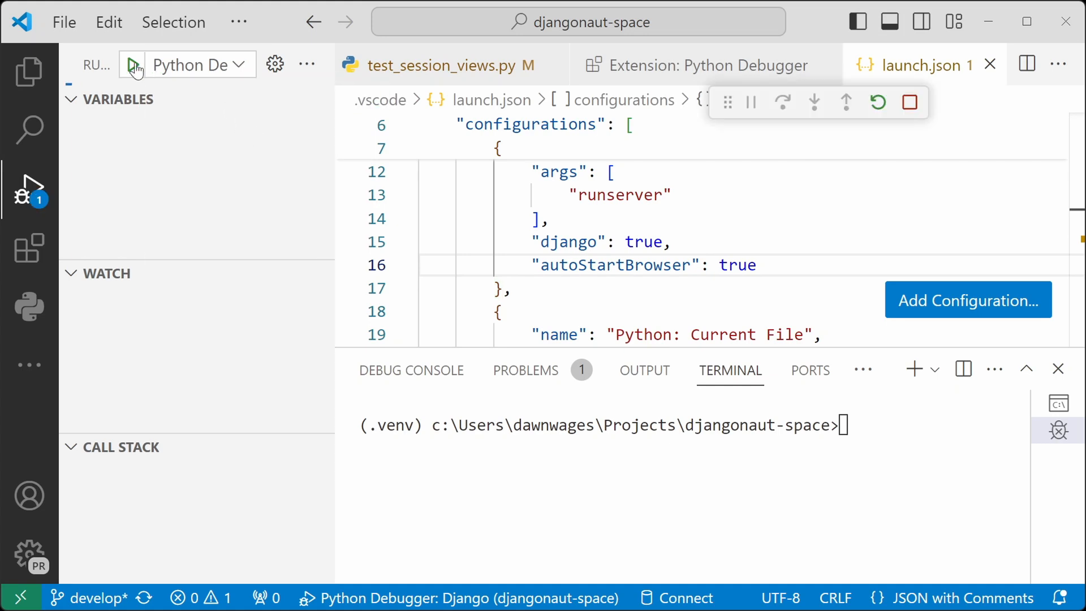
left_click(132, 65)
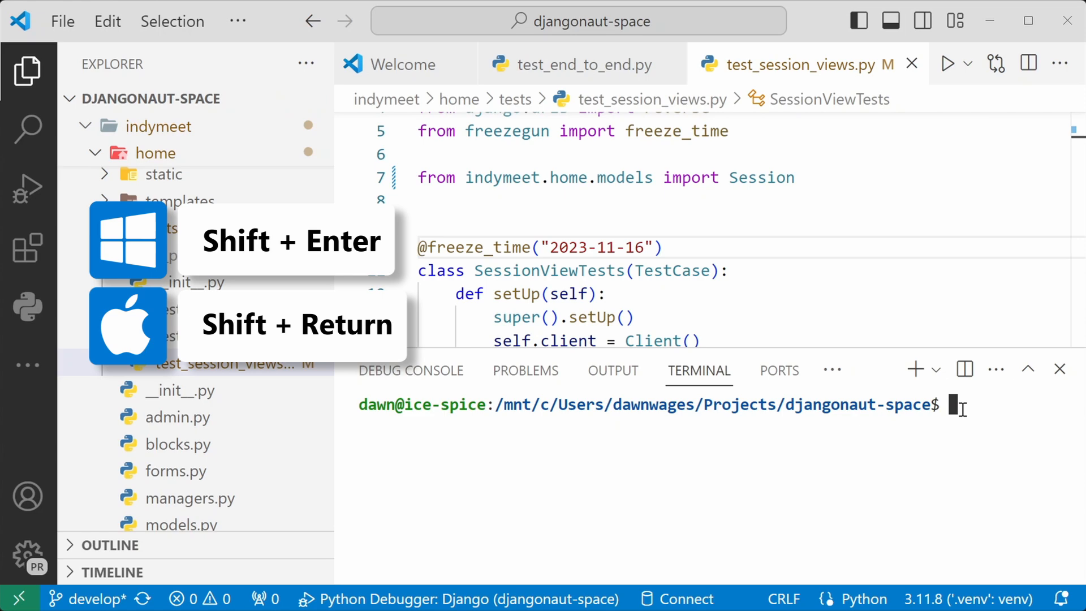
- Focus the WSL terminal, then open the status bar's remote window options
left_click(27, 247)
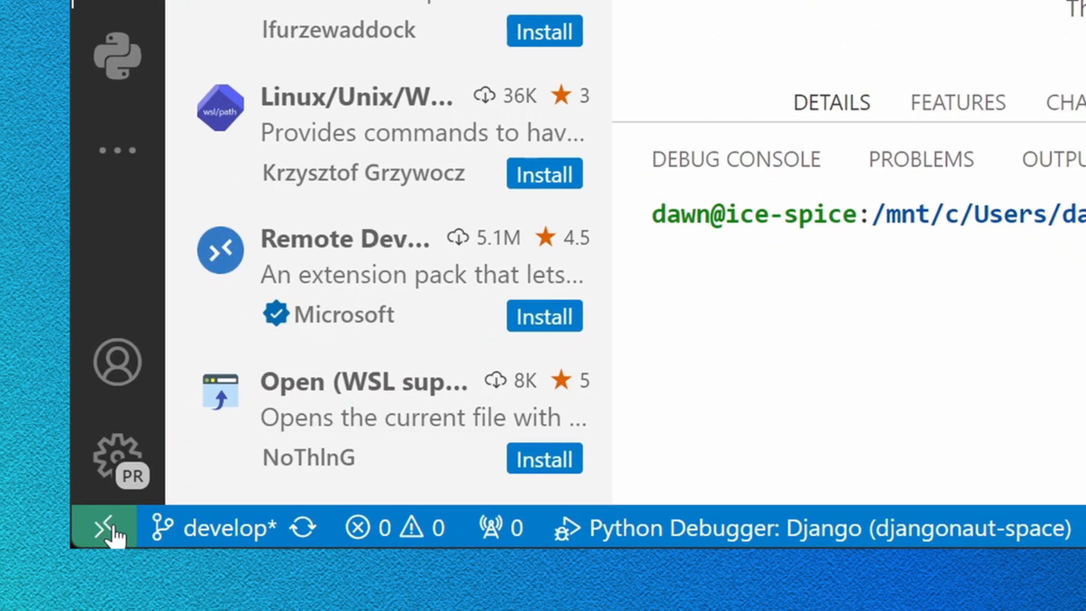
mouse_move(104, 528)
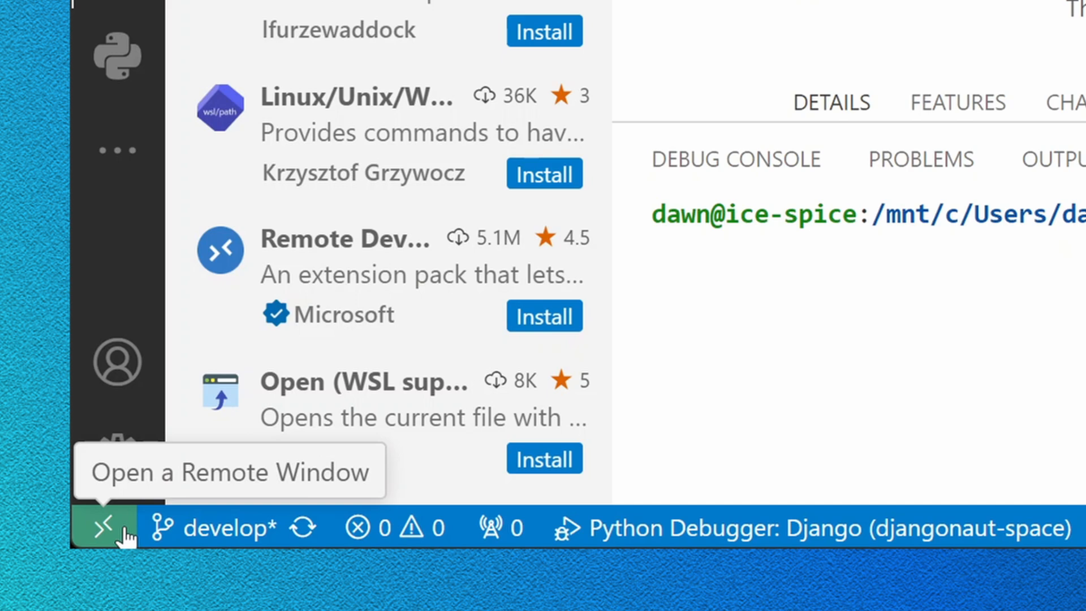
left_click(103, 528)
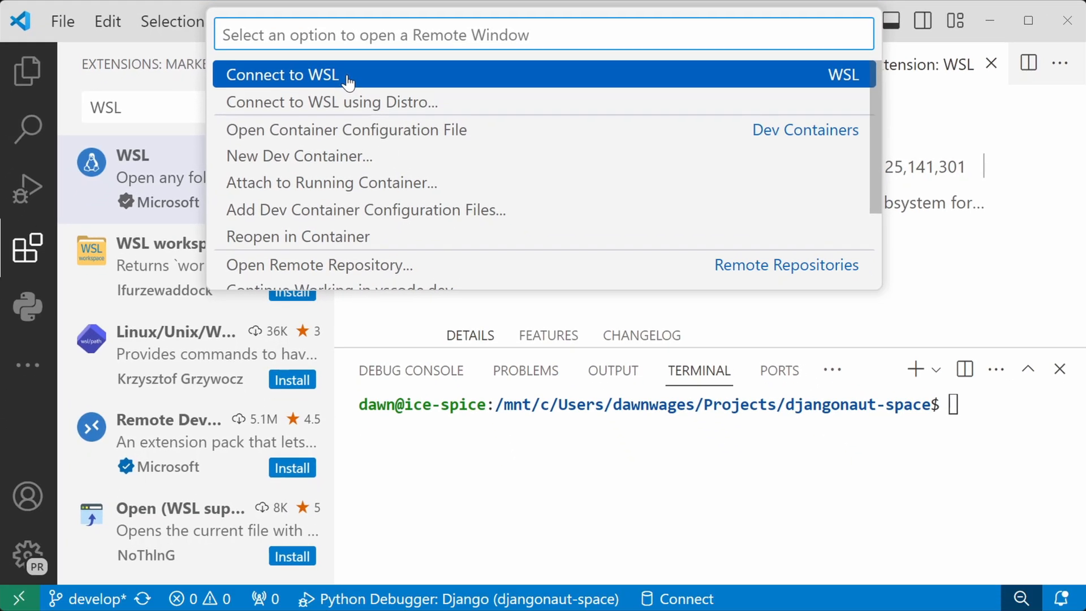
- Connect the window to WSL: Ubuntu and list its targets in Remote Explorer
left_click(282, 74)
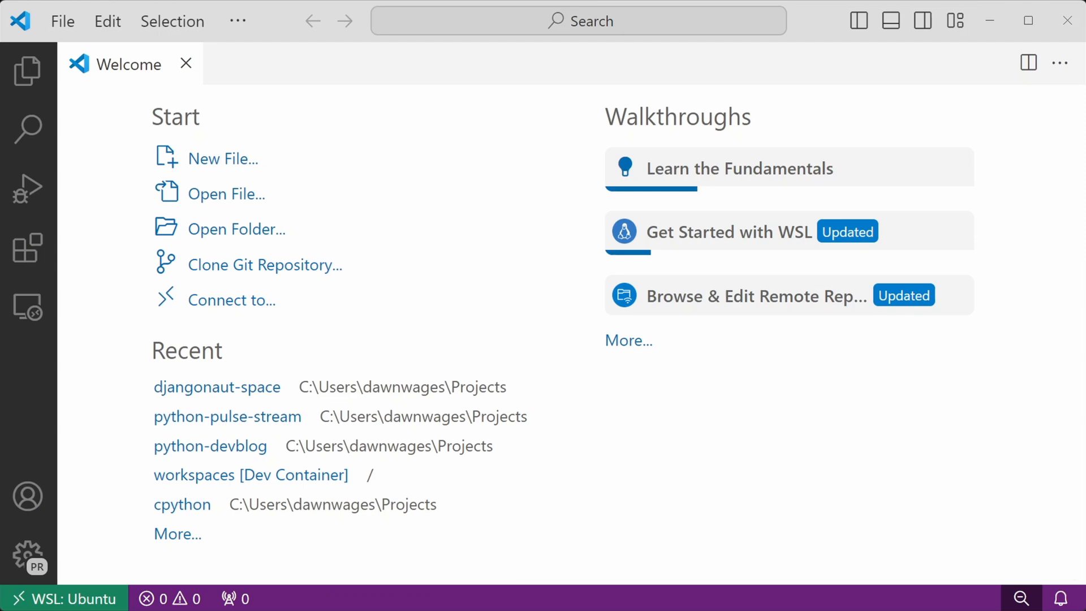
mouse_move(28, 306)
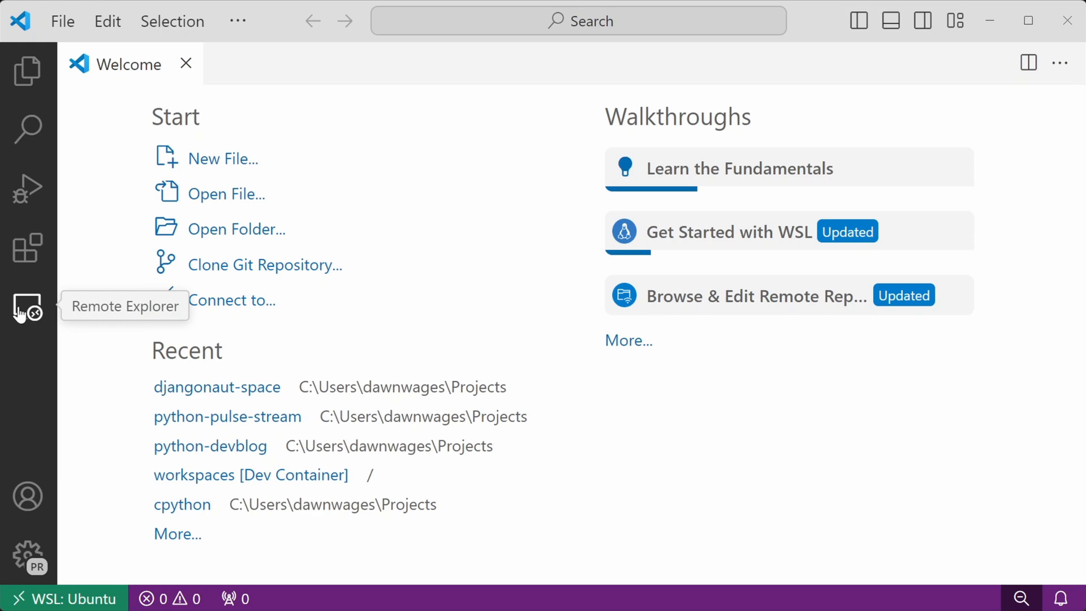
left_click(27, 309)
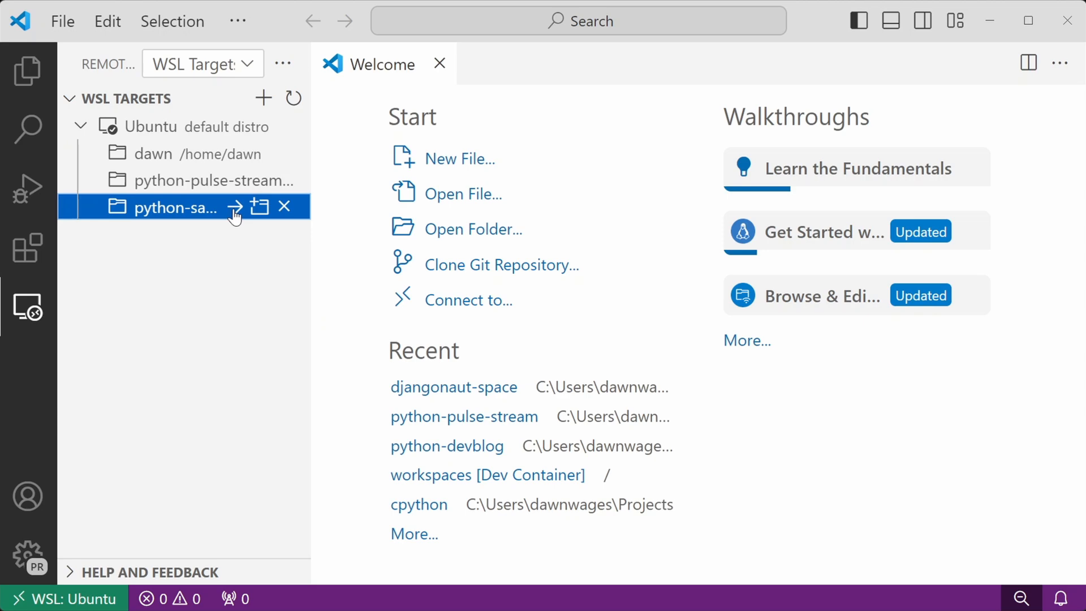
- Open python-sample-vscode-fastapi-tutorial and create utilities.py starting with 'from math import cos, radians'
left_click(235, 207)
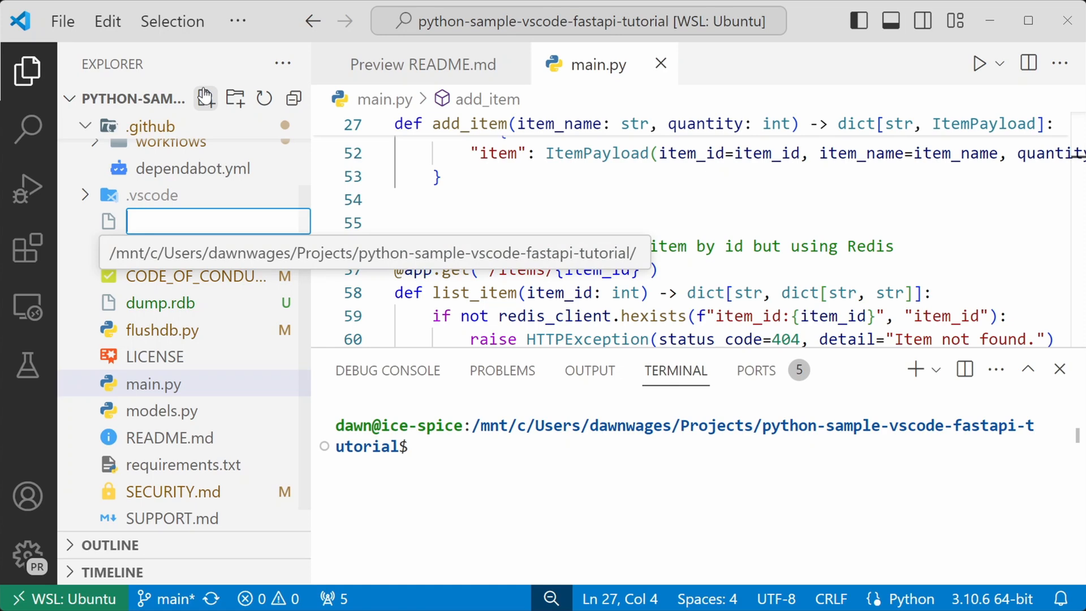
type("utilities.")
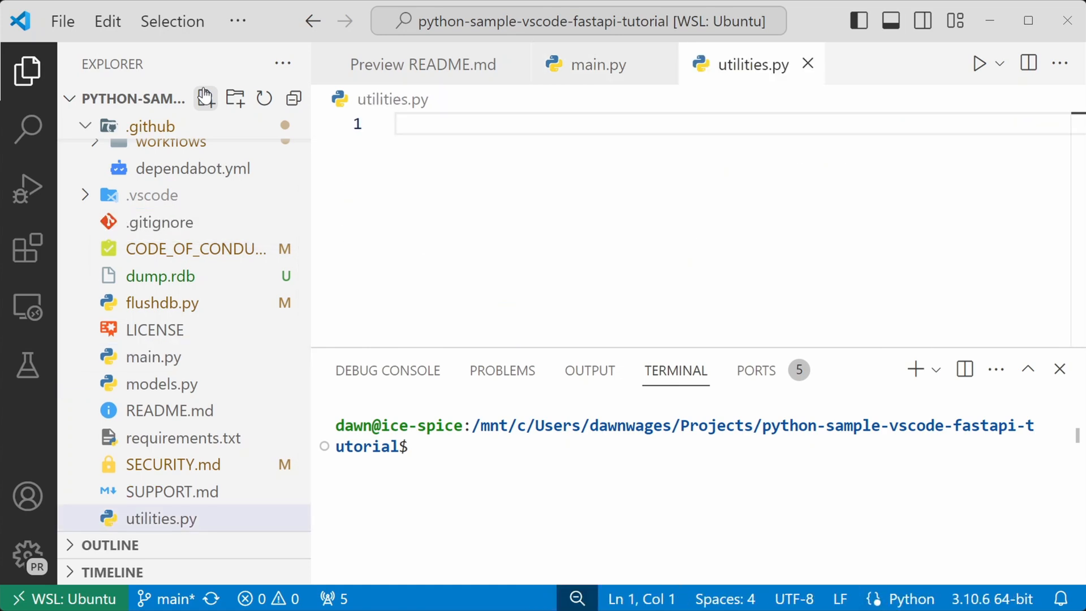
type("from math import cos, radians")
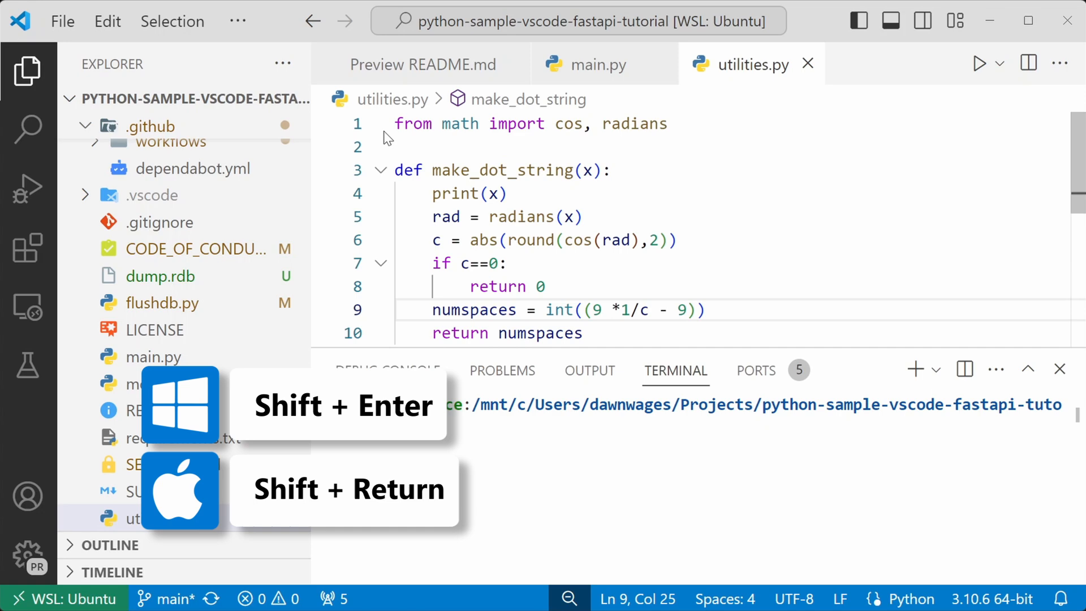
- Run utilities.py in the Python REPL and call make_dot_string(100)
key("shift+enter")
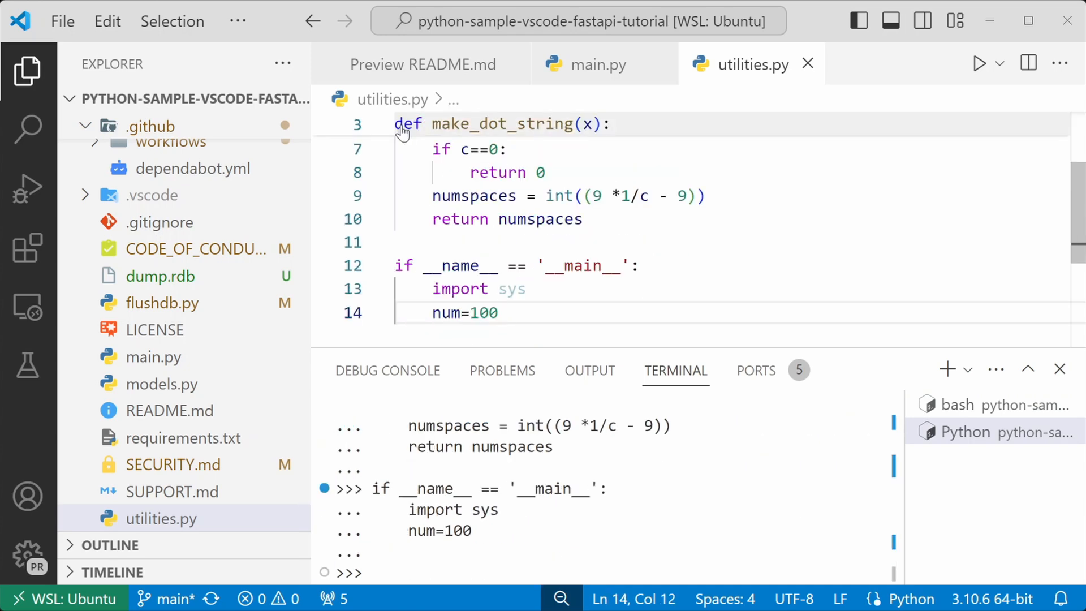
left_click(499, 312)
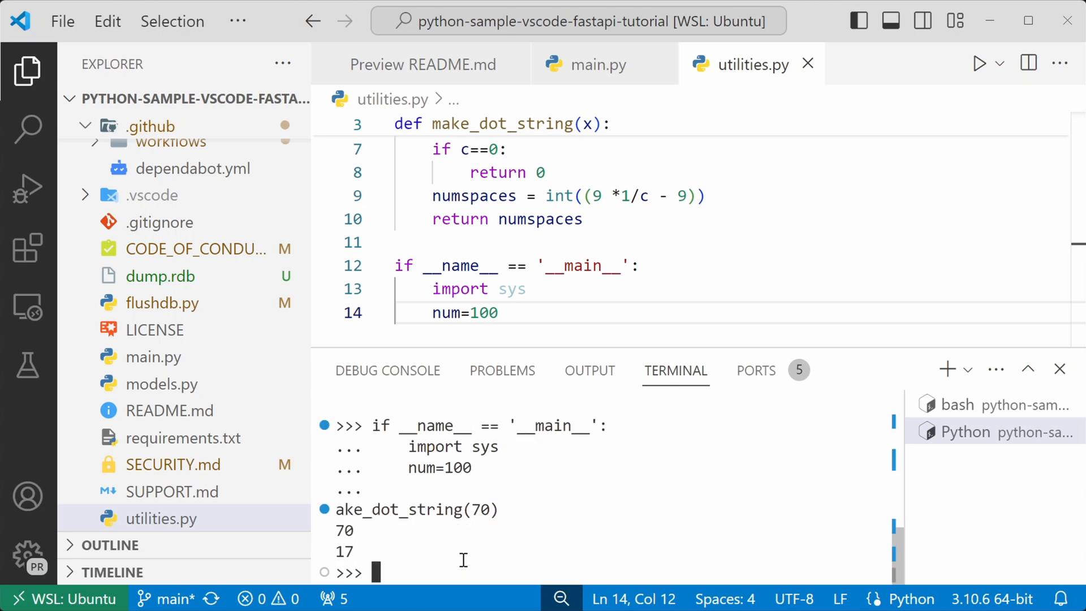
type("make_dot_string(100")
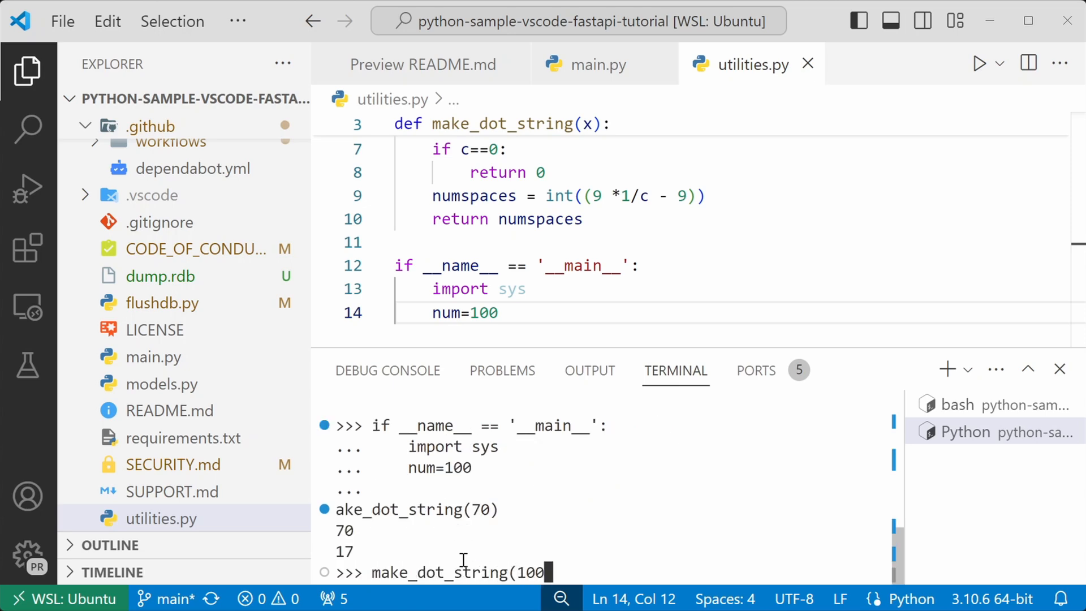